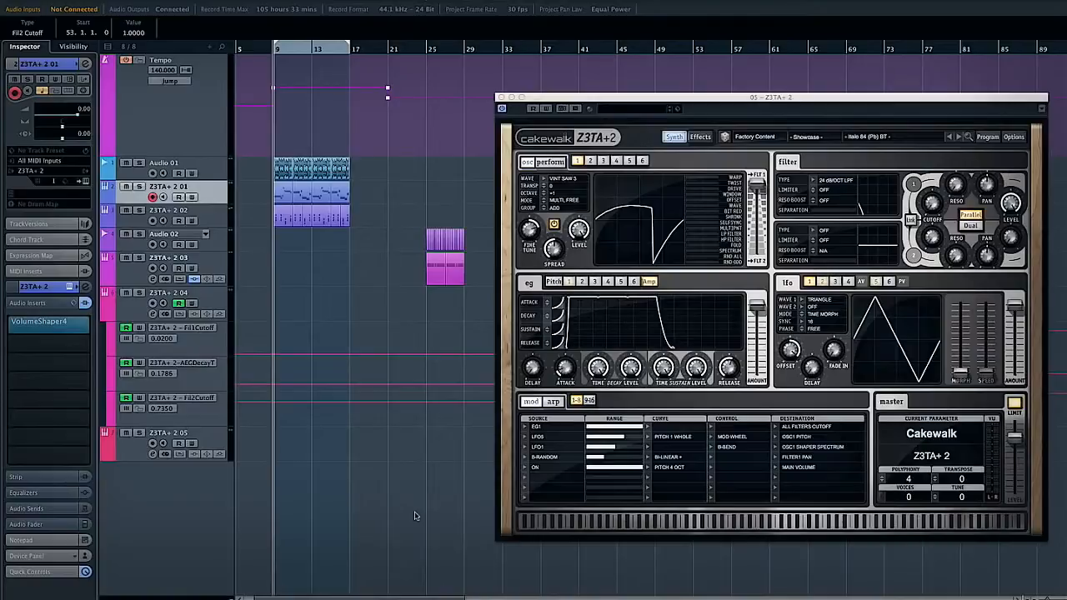
Move track 05's Italo 84 Z3TA+2 window to a new position, then close it.
drag(771, 98, 767, 103)
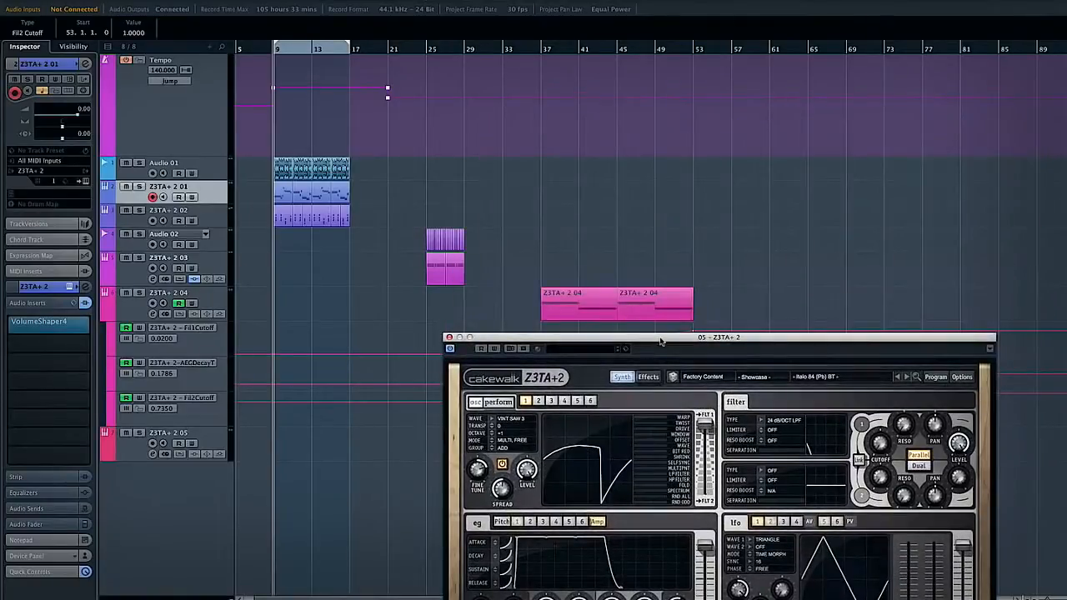
drag(704, 337, 797, 126)
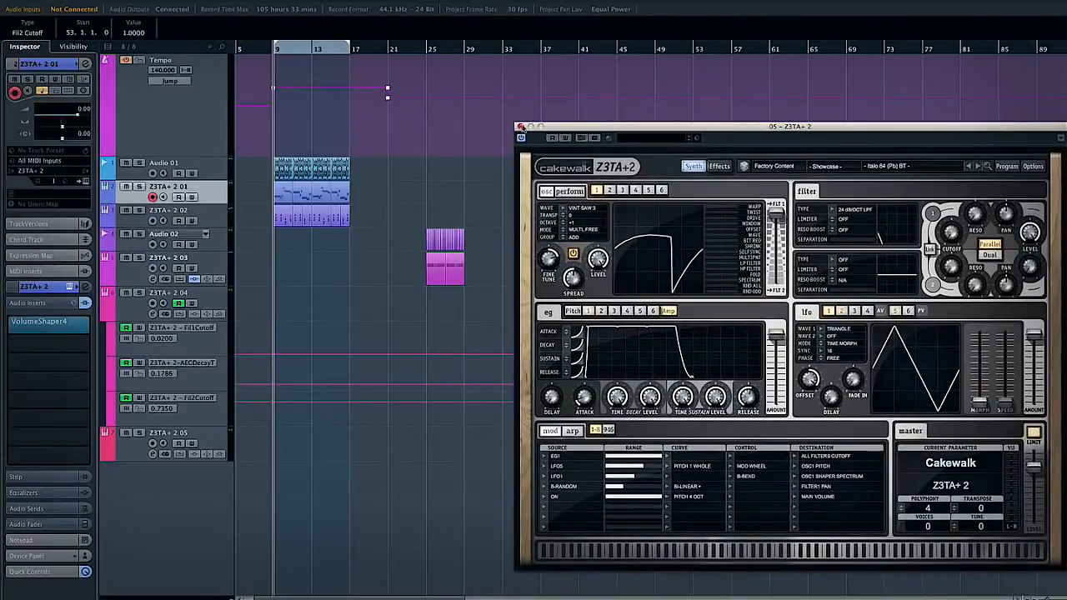
click(521, 127)
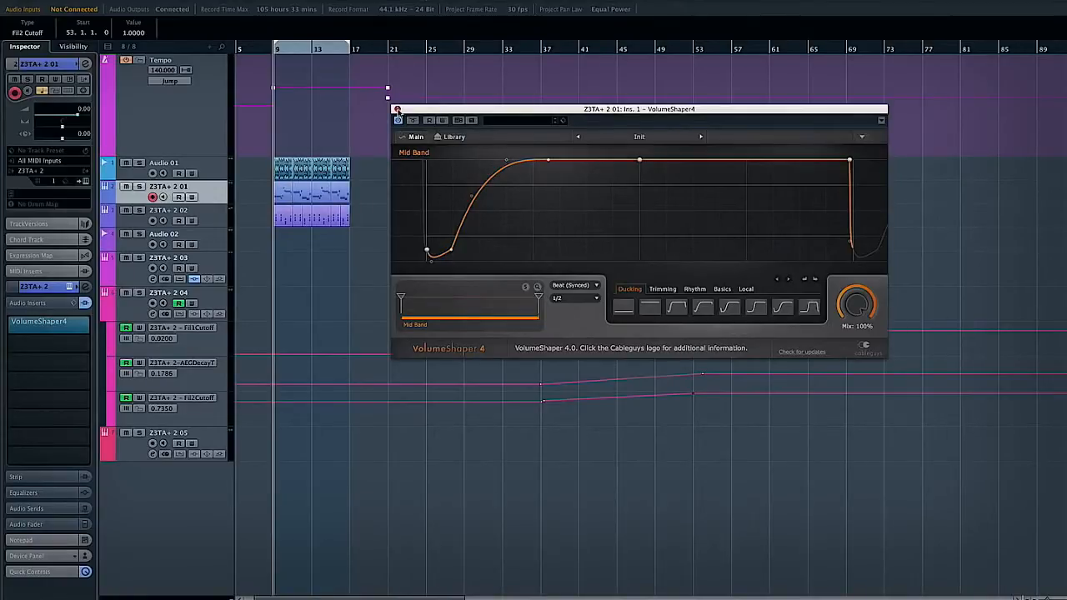
Close the VolumeShaper 4 editor to return to the full arrangement.
click(880, 120)
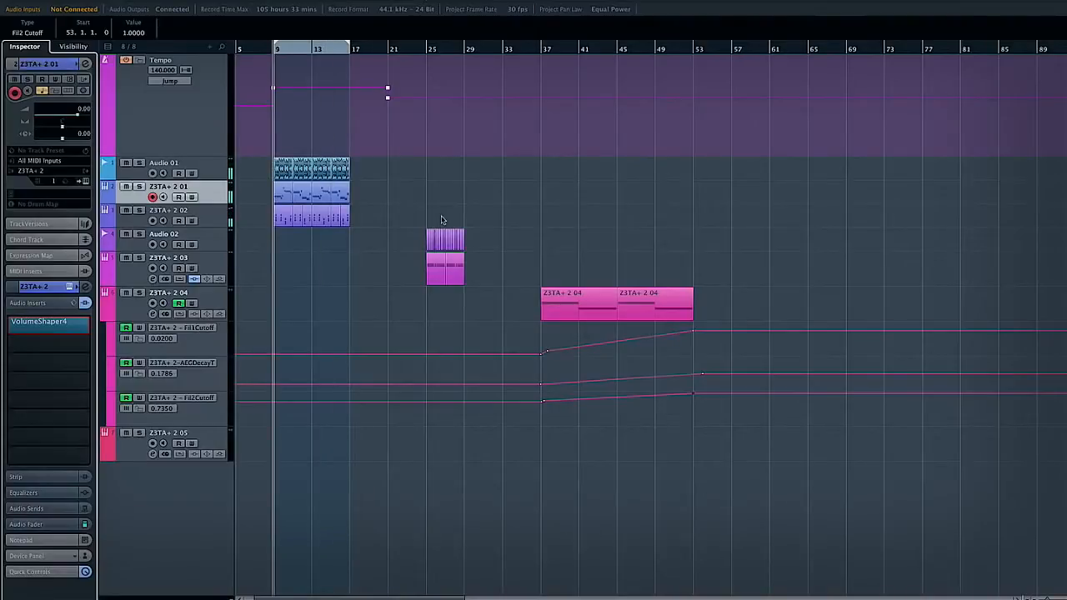
mouse_move(543, 196)
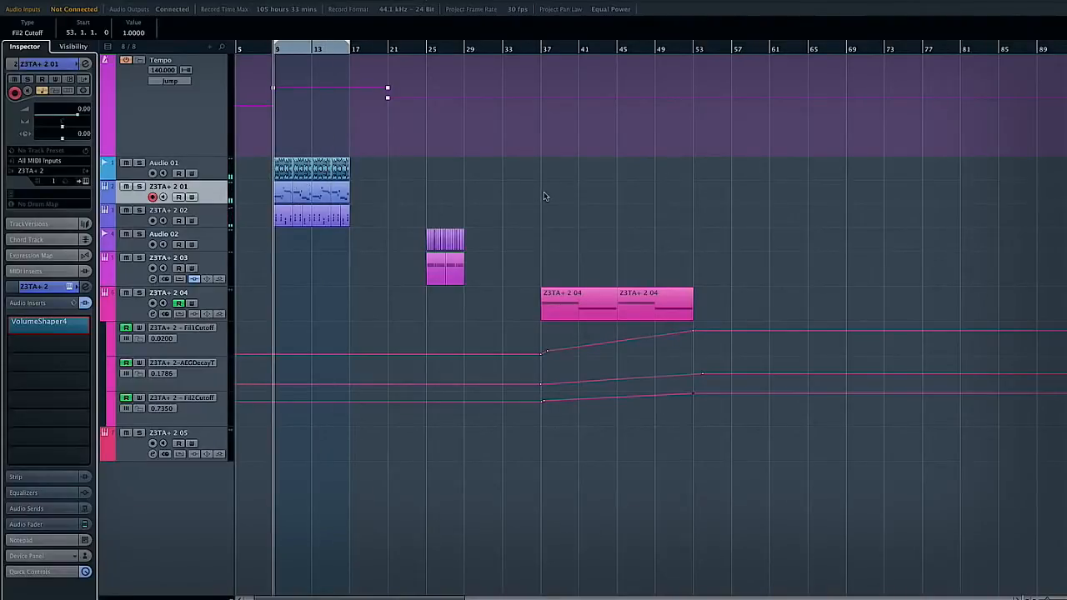
Open the Z3TA+2 editor for track 03 on its Byte Lead DSF preset.
click(140, 186)
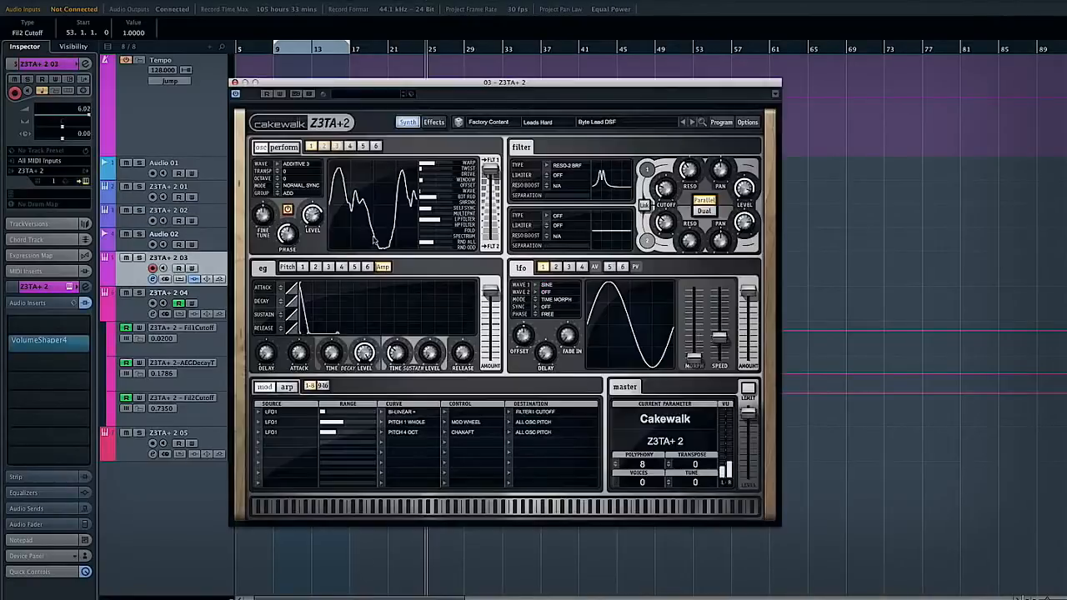
Move the Byte Lead DSF Z3TA+2 window, then close it.
drag(504, 82, 721, 87)
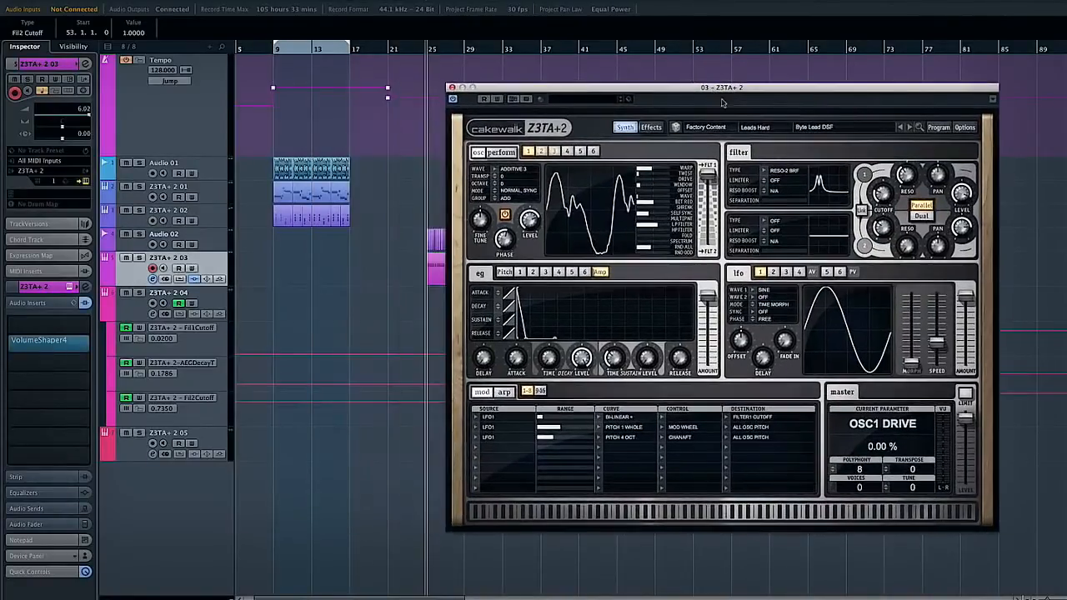
drag(722, 88, 773, 92)
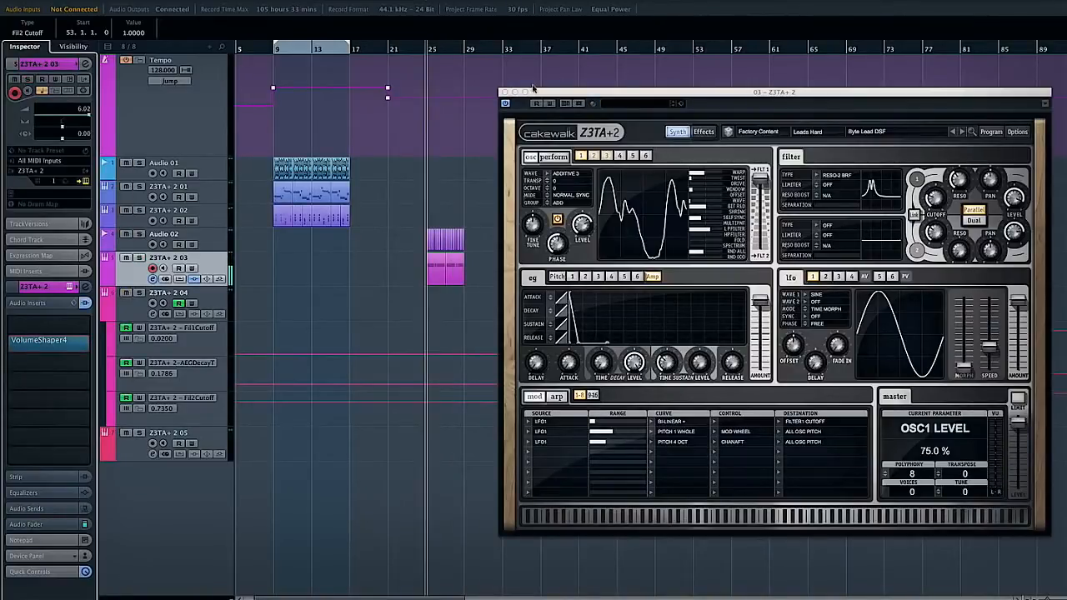
click(1044, 91)
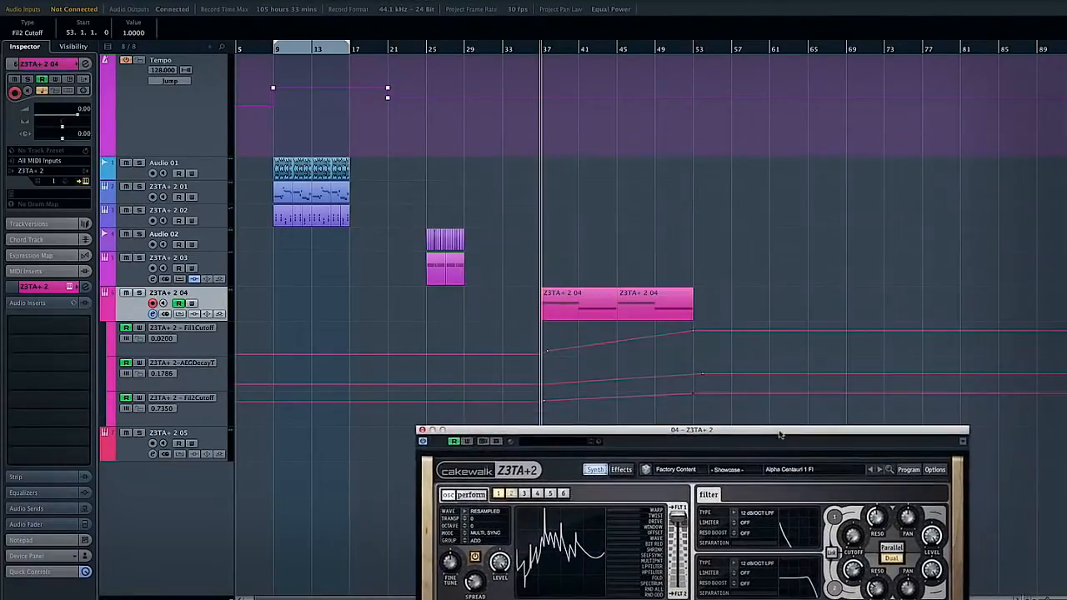
Drag track 04's Alpha Centauri Z3TA+2 window to a new position.
drag(692, 430, 942, 140)
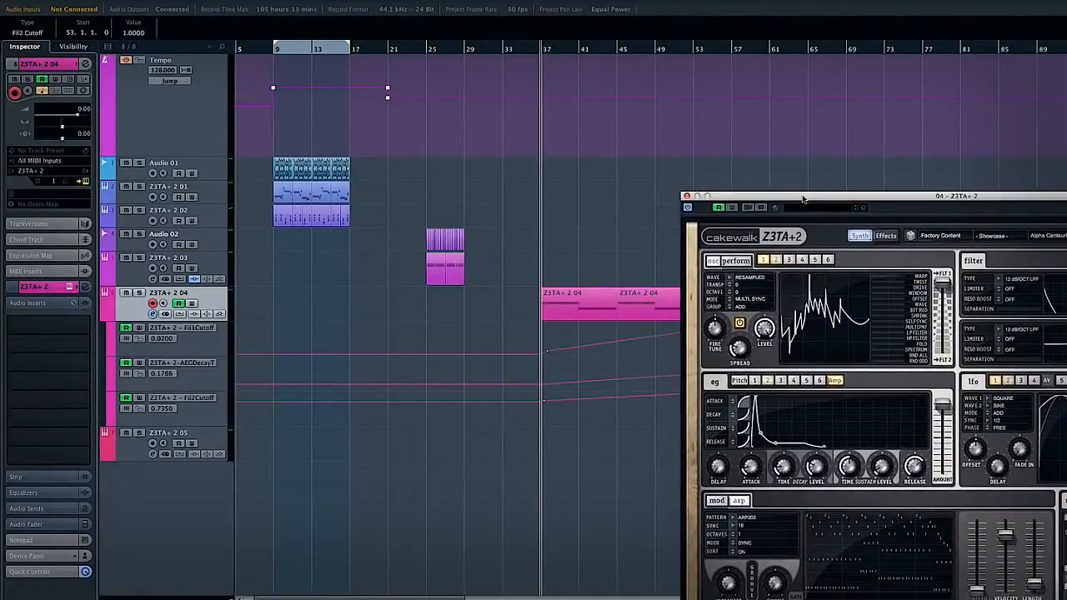
drag(800, 195, 767, 171)
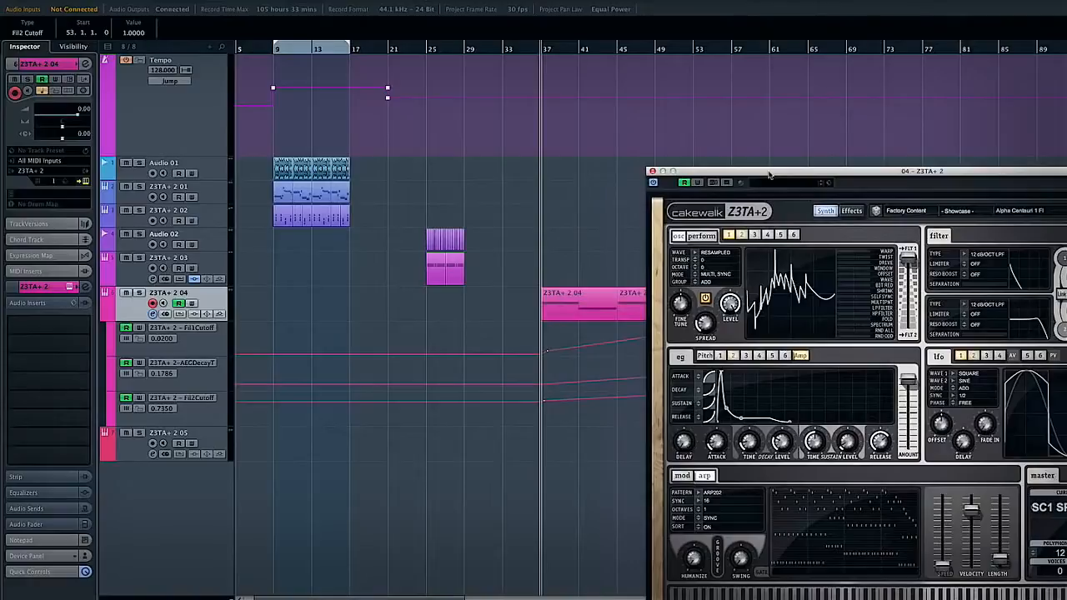
drag(917, 171, 967, 147)
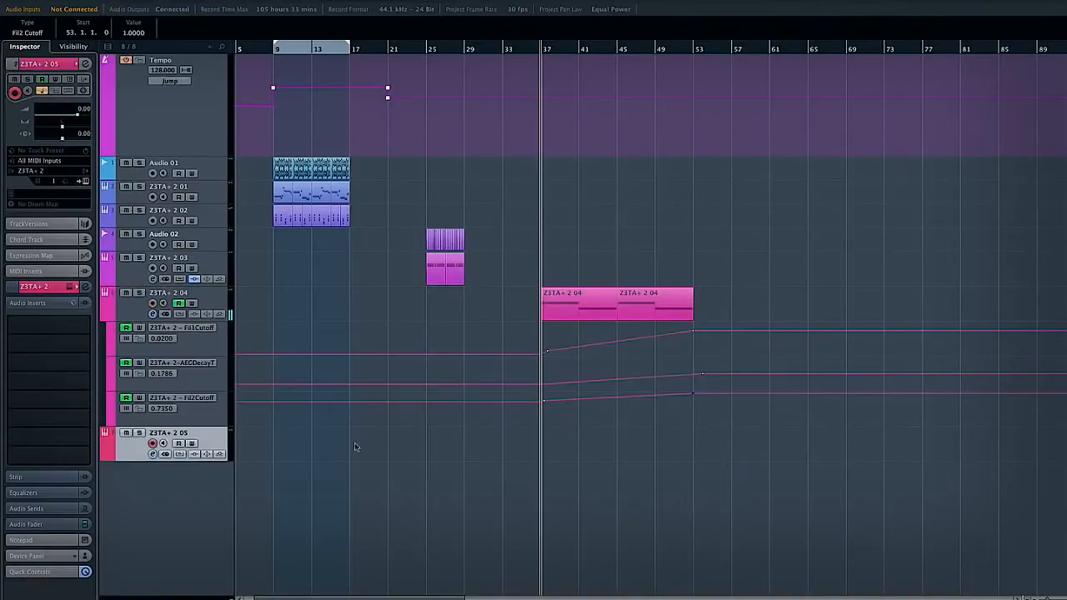
mouse_move(706, 246)
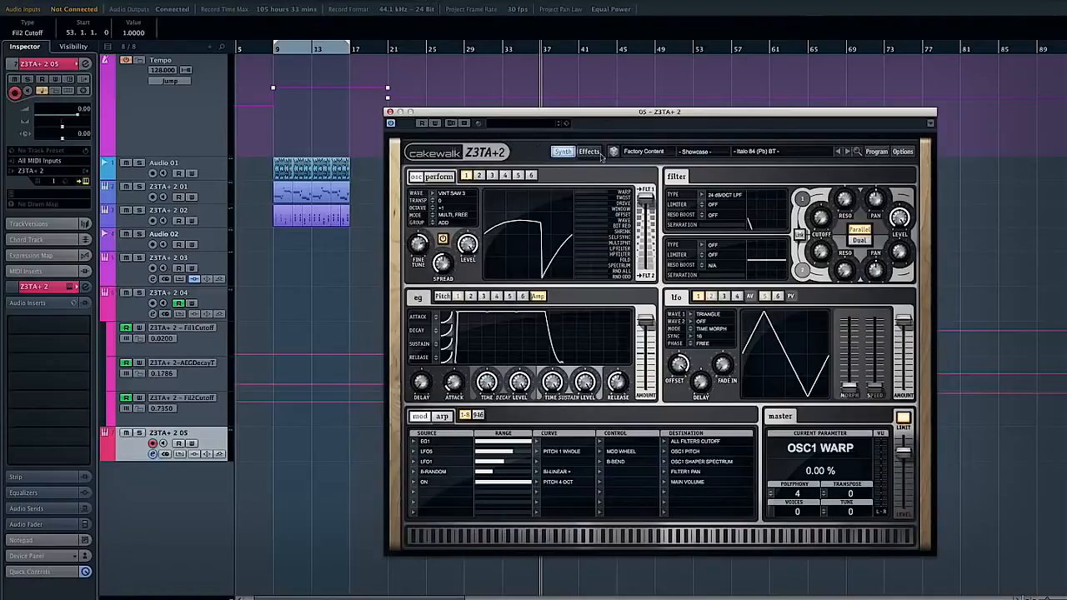
Move track 05's Italo 84 window and show its effects page with reverb and delay.
drag(659, 111, 706, 110)
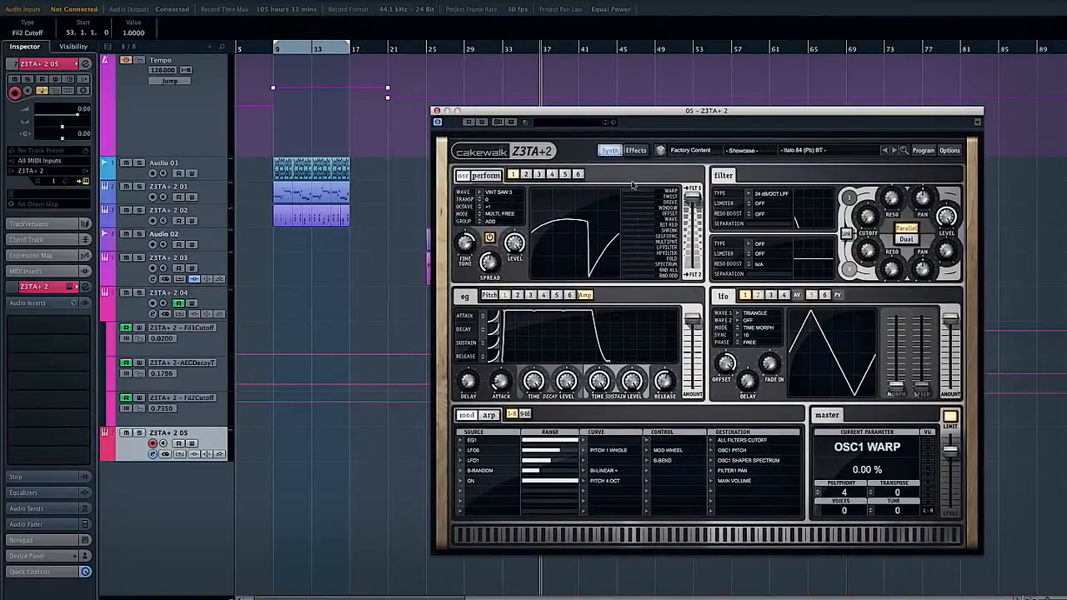
click(636, 150)
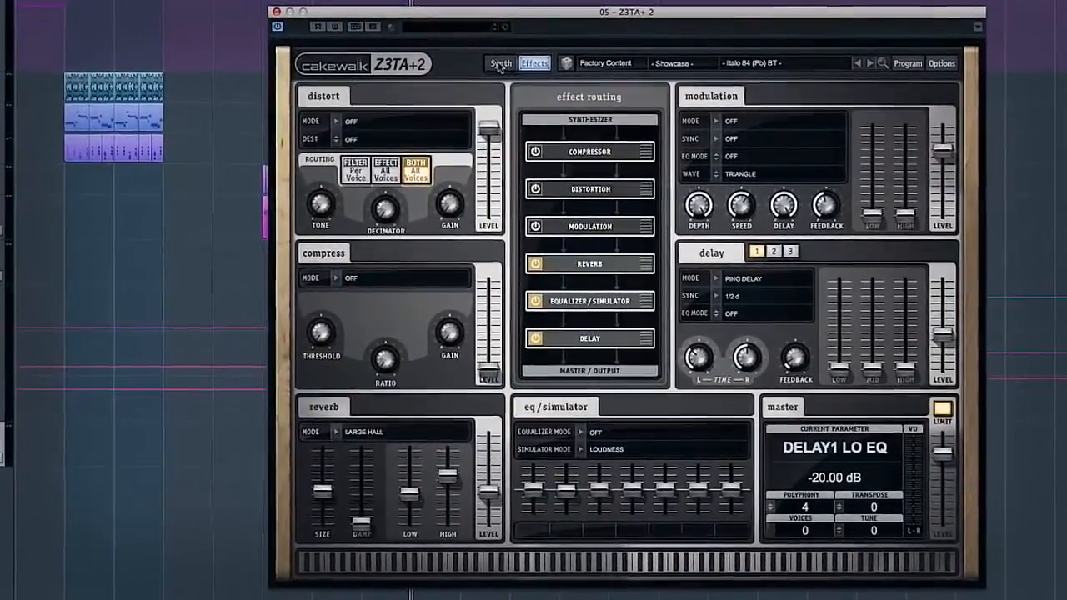
Return to the synthesis page, now showing a blank initialized patch.
click(500, 63)
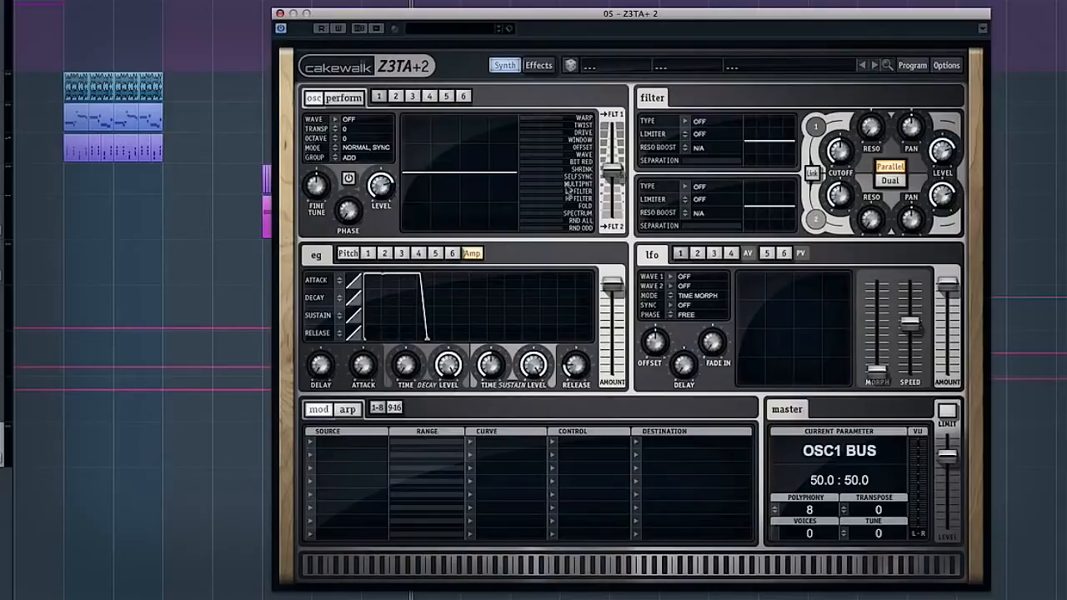
Switch on oscillator 1 playing VINT SAW 1, briefly checking the Perform tab.
click(365, 119)
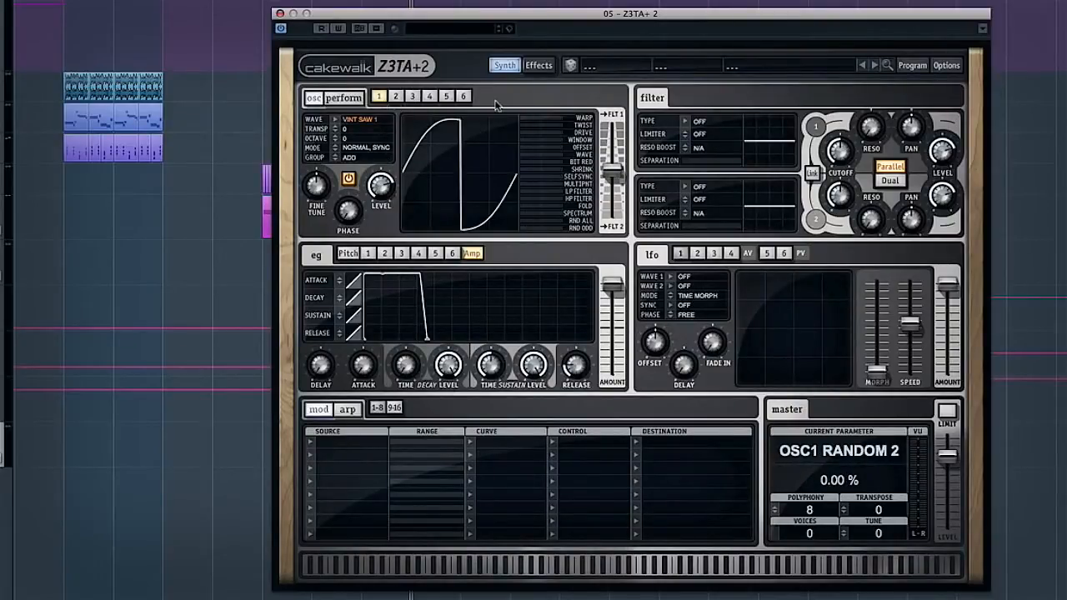
click(395, 96)
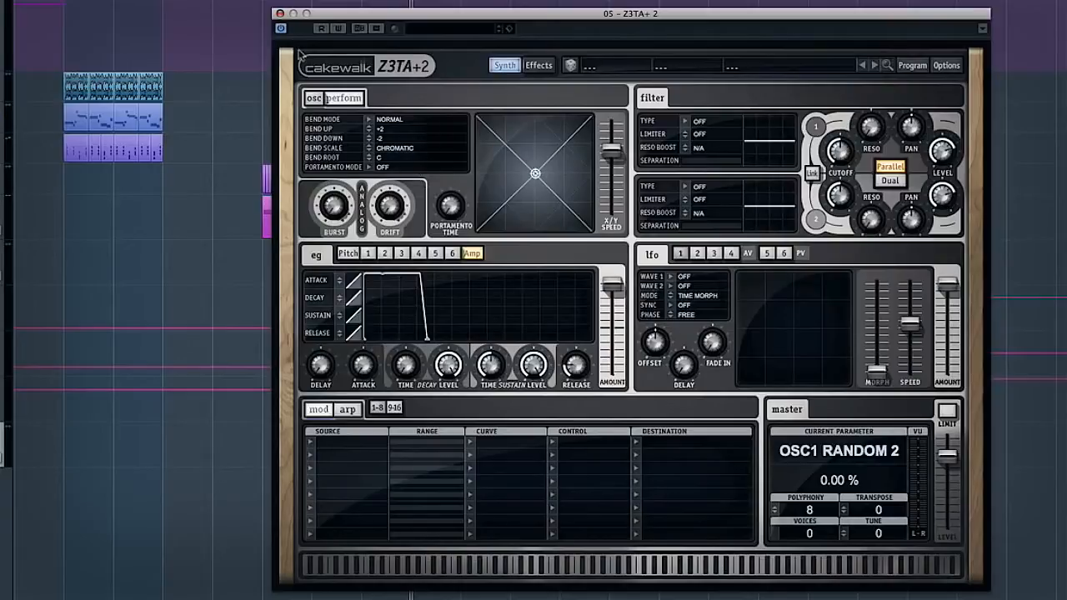
click(313, 98)
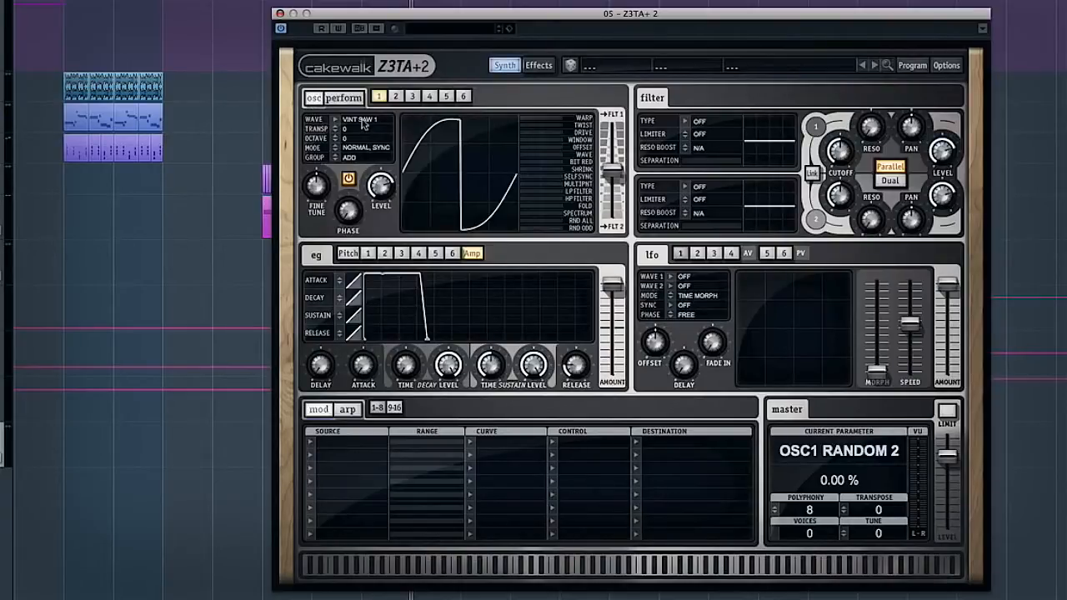
mouse_move(387, 265)
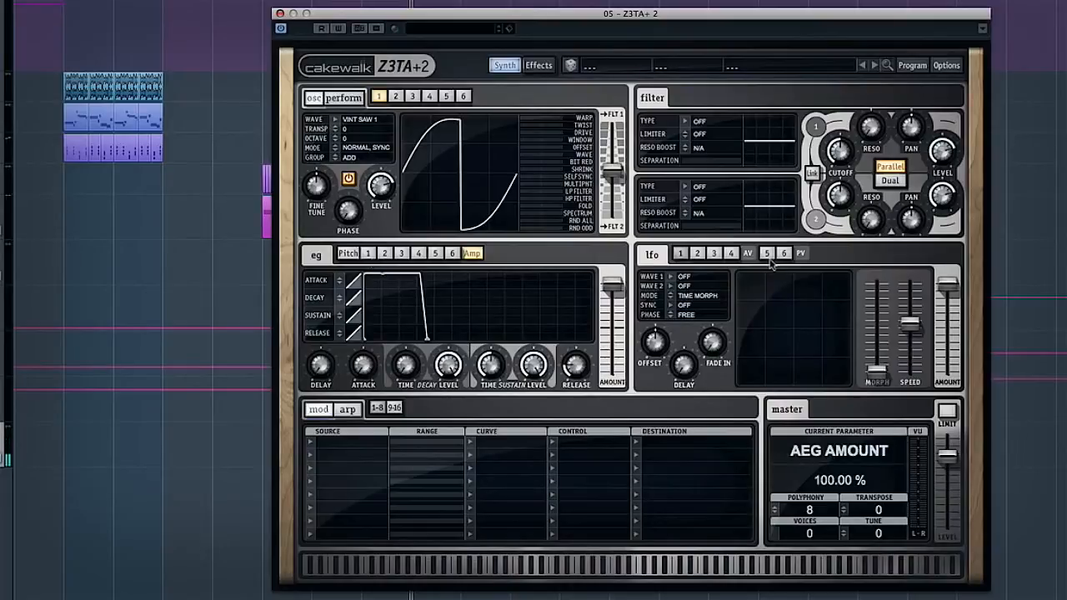
Select EG Amp and adjust sustain time (0.51 s), release and envelope amount.
click(472, 254)
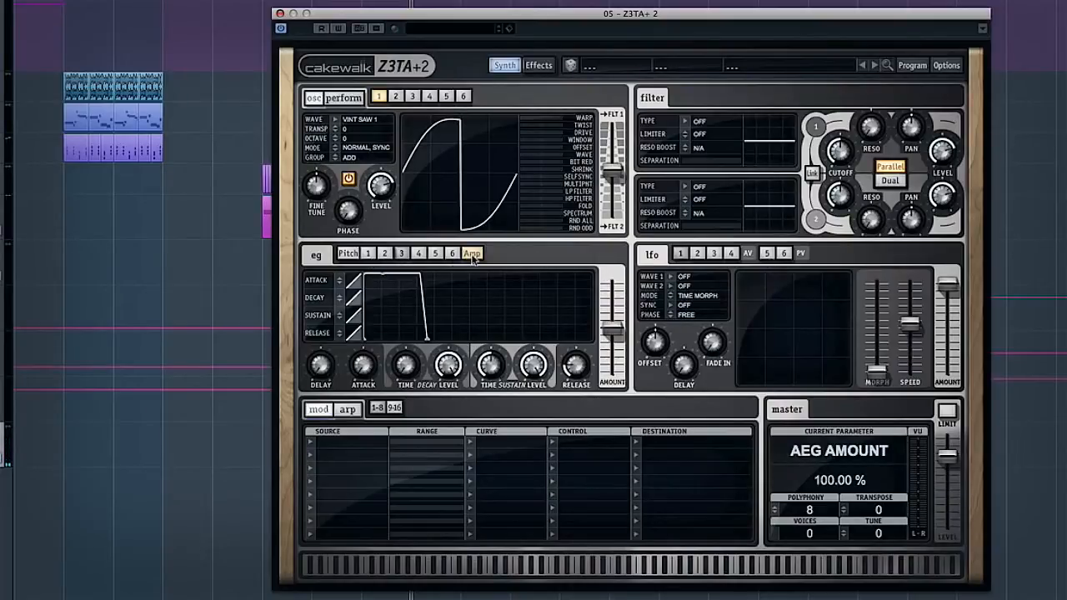
click(472, 253)
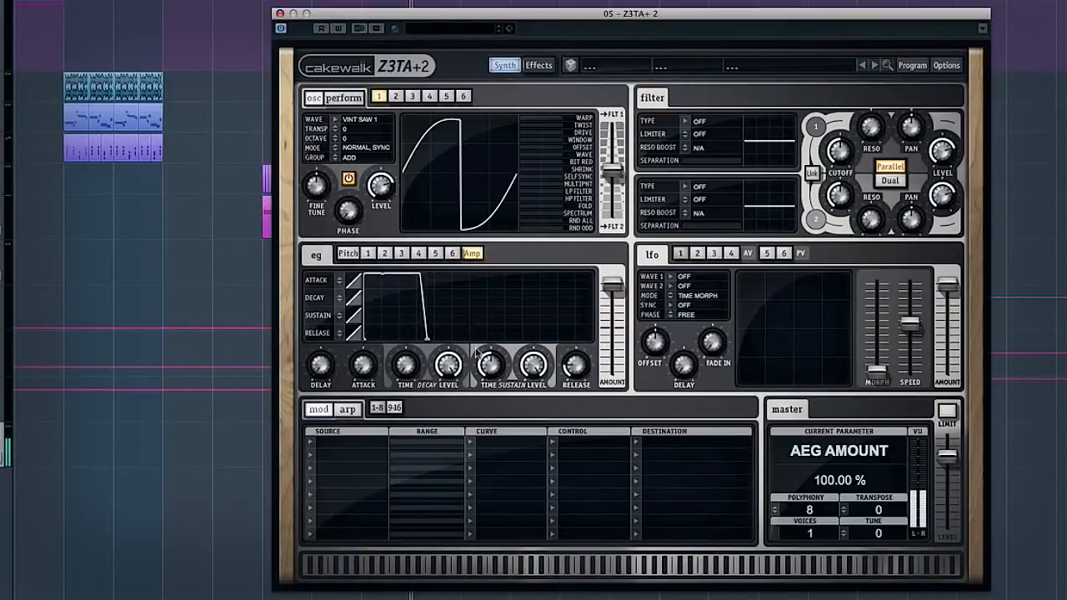
drag(488, 363, 490, 350)
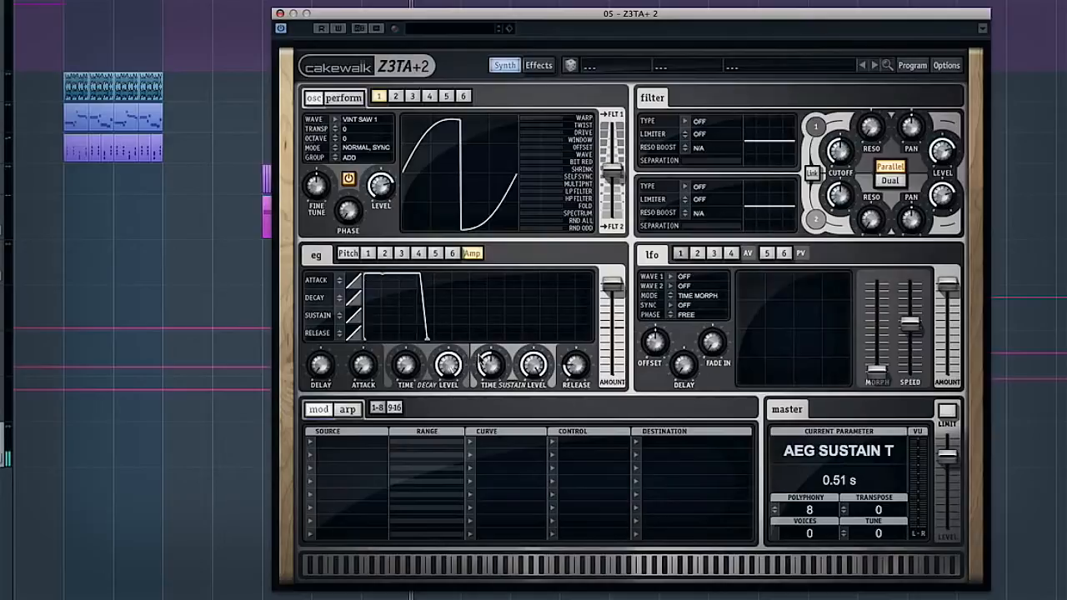
drag(447, 358, 447, 380)
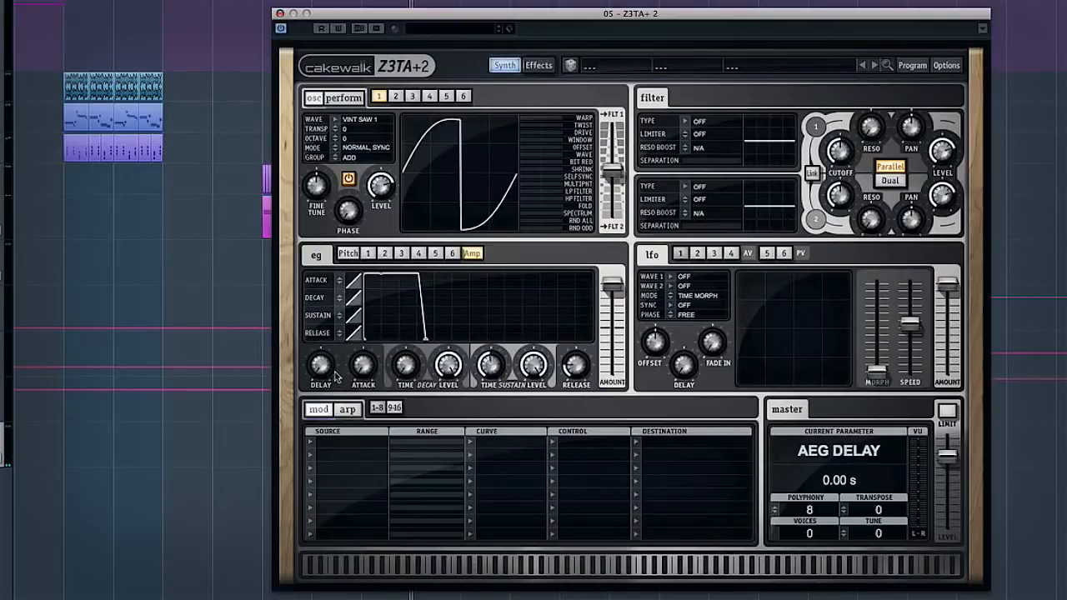
drag(321, 366, 321, 350)
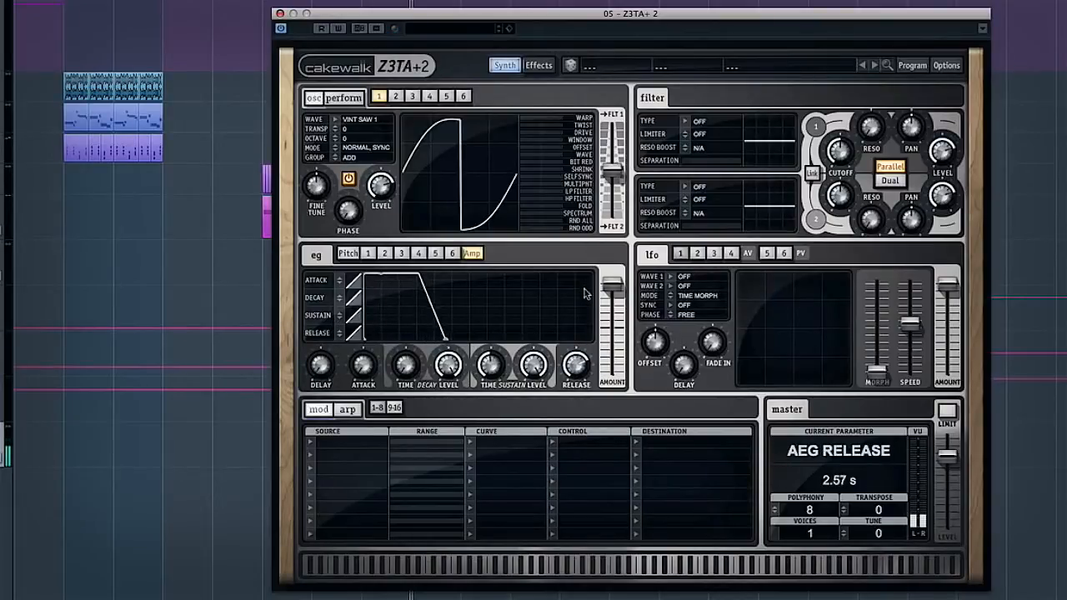
drag(575, 367, 575, 383)
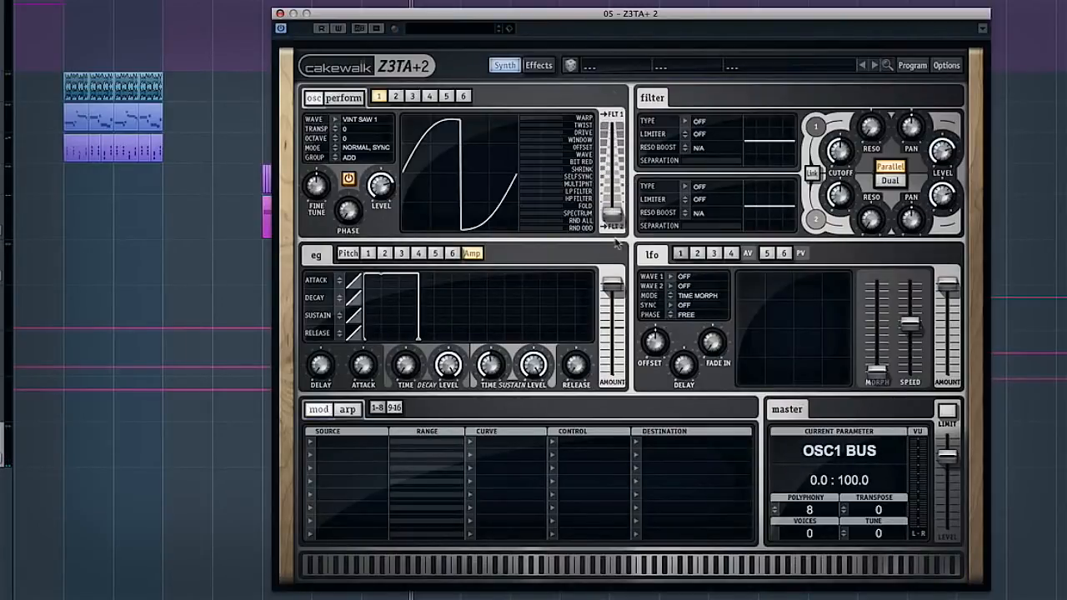
Route oscillator 1 fully into filter 1 and assign LFO1 as a modulation source.
drag(612, 167, 613, 129)
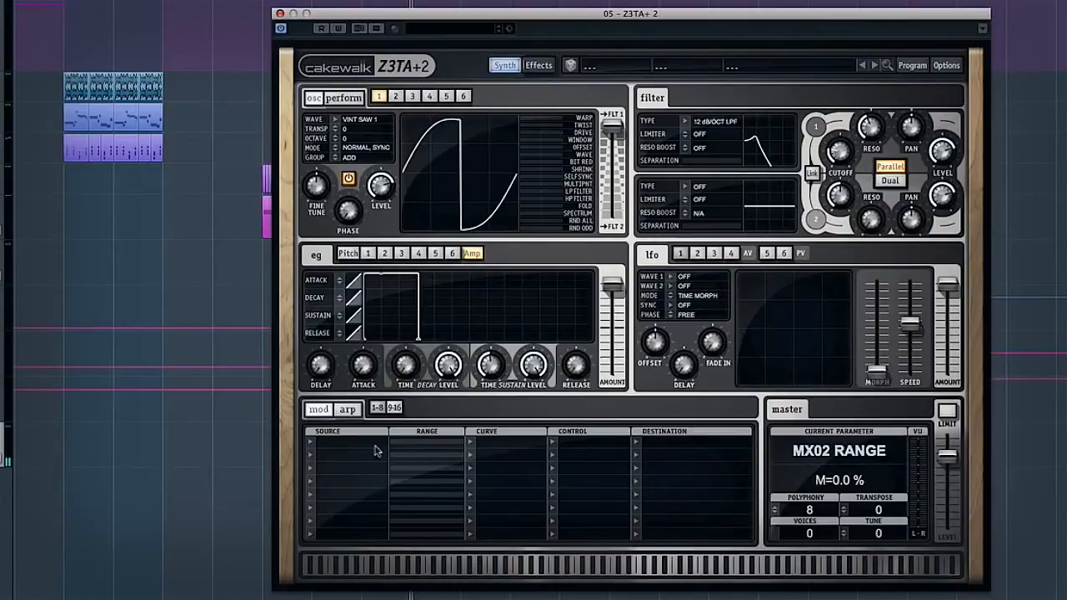
click(342, 443)
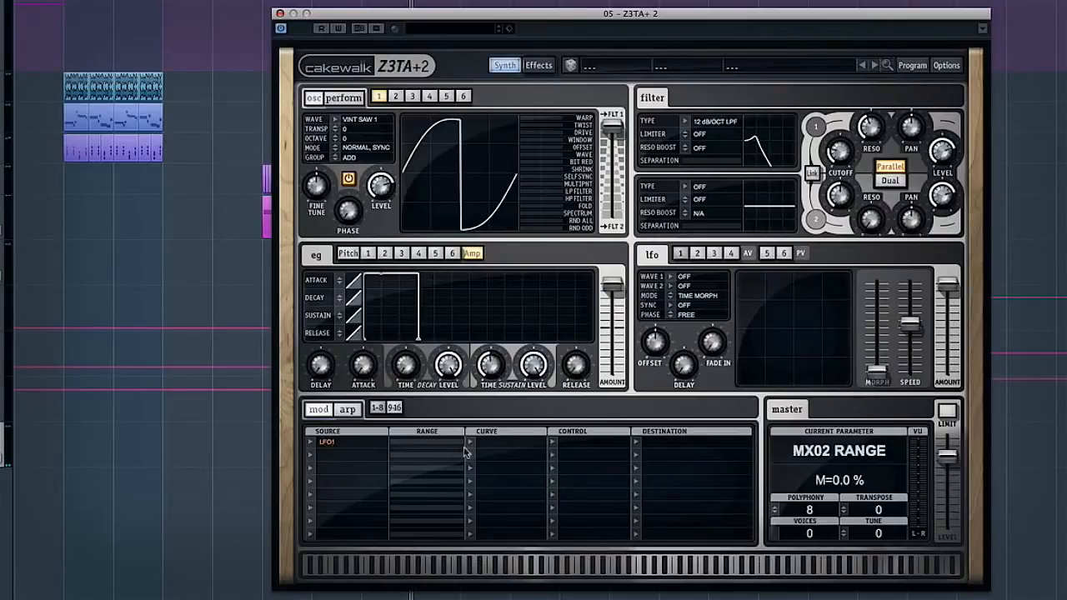
Route LFO1 to the All Filters cutoff and raise the modulation range.
click(333, 442)
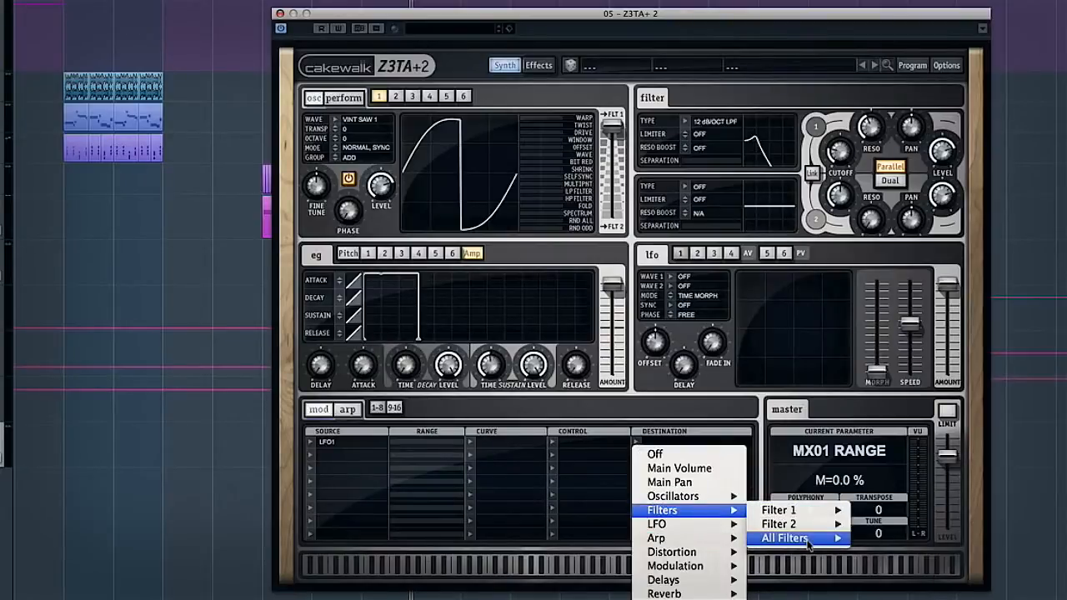
click(783, 537)
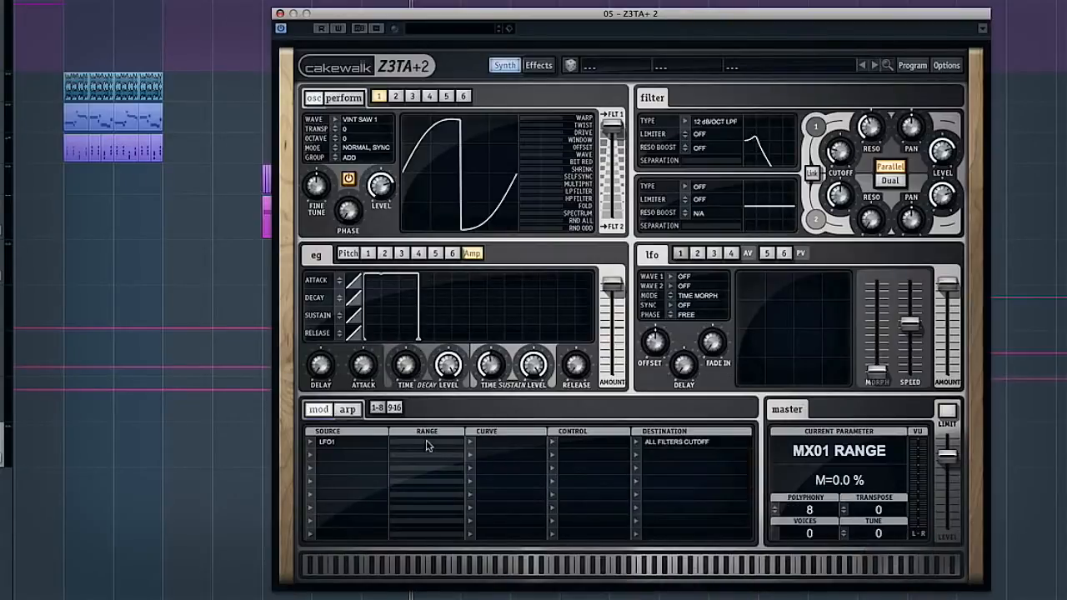
drag(401, 442, 437, 442)
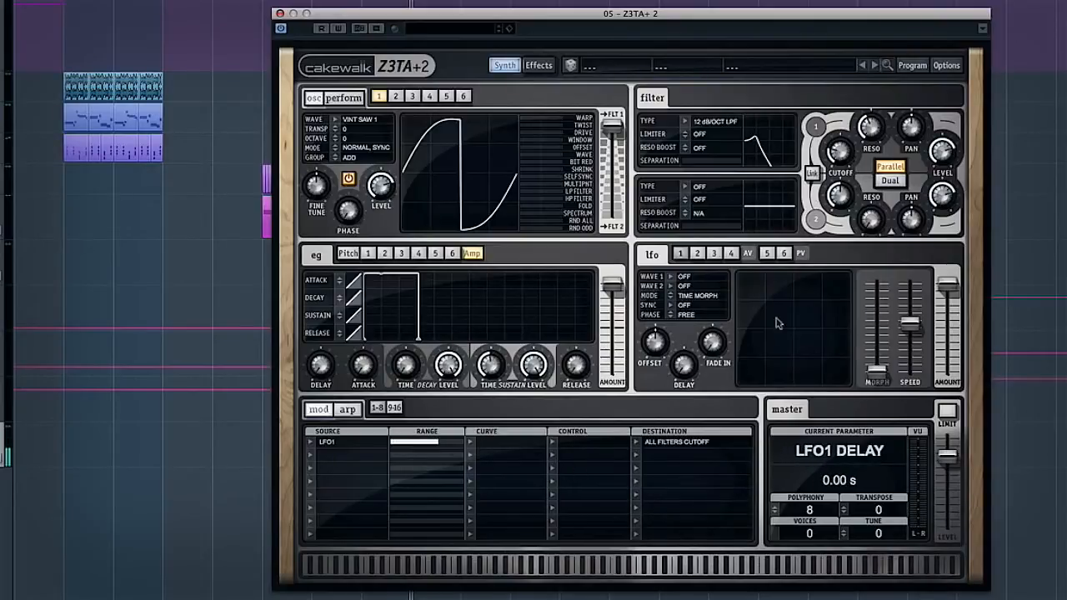
Give LFO1 a sine wave and slow its speed to about 0.34 Hz.
click(687, 276)
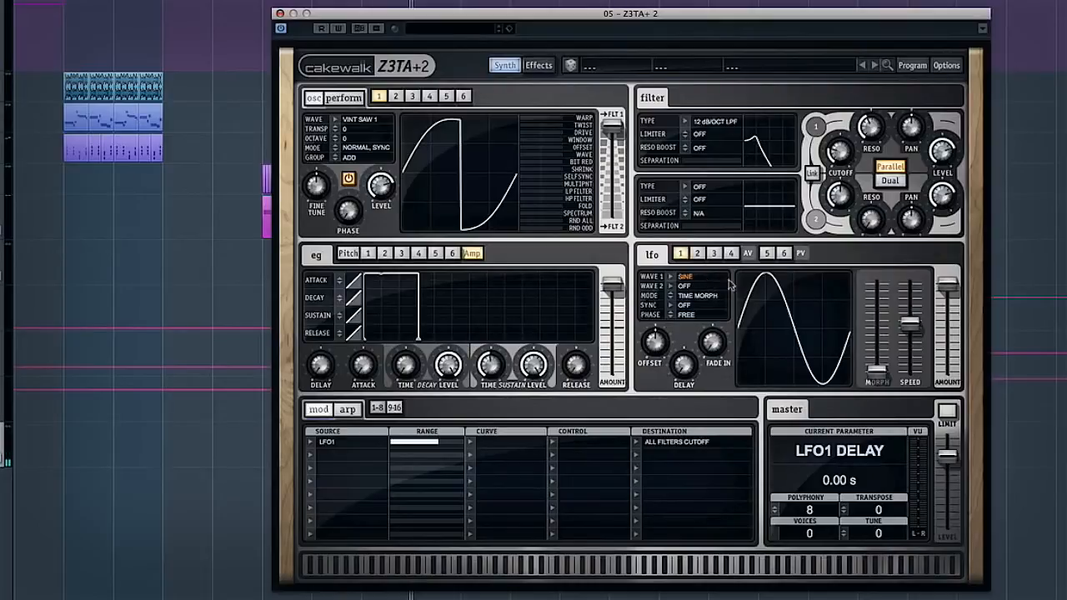
click(684, 276)
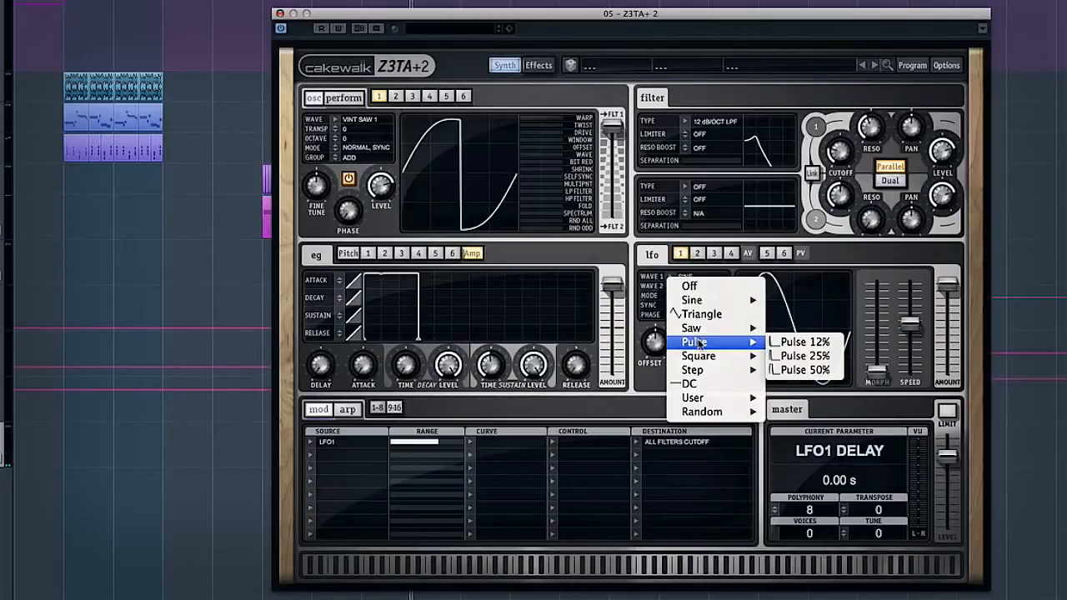
click(691, 300)
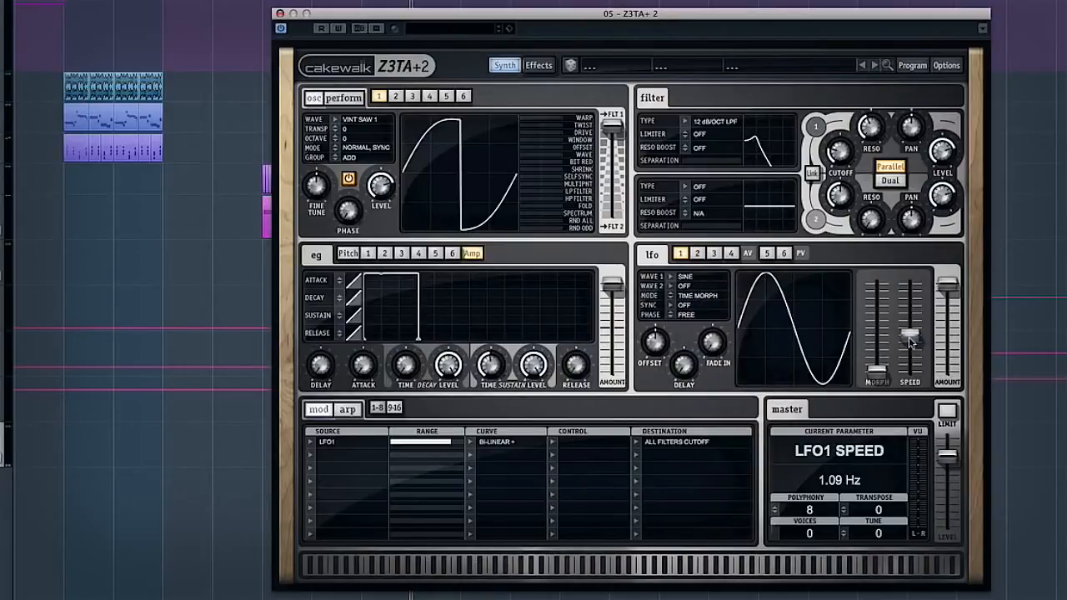
drag(911, 342, 910, 355)
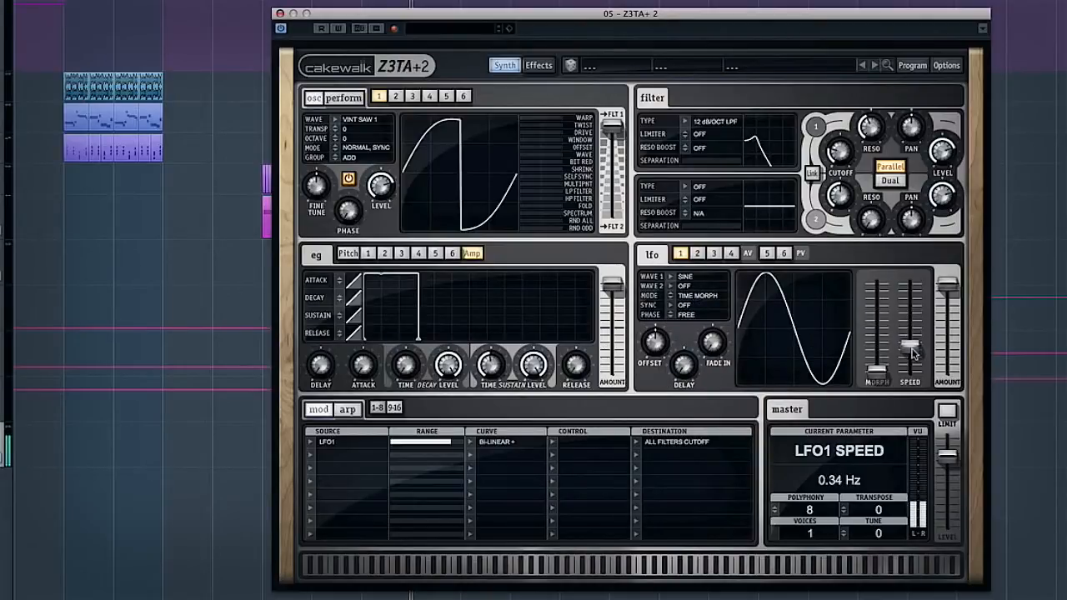
drag(909, 354, 909, 340)
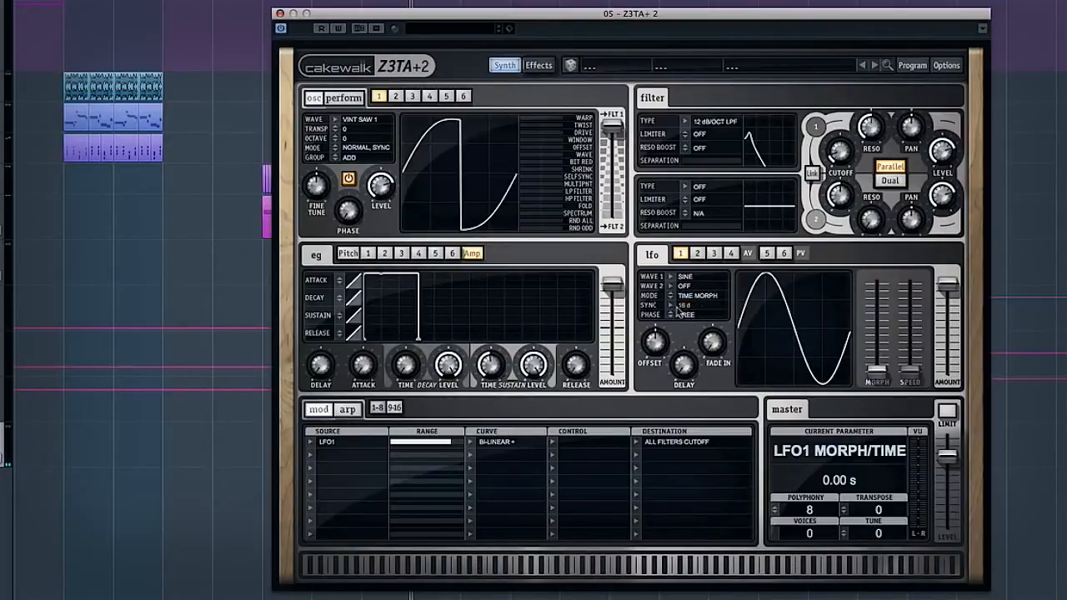
Turn LFO1 tempo sync off and set its phase to 45 degrees.
click(687, 304)
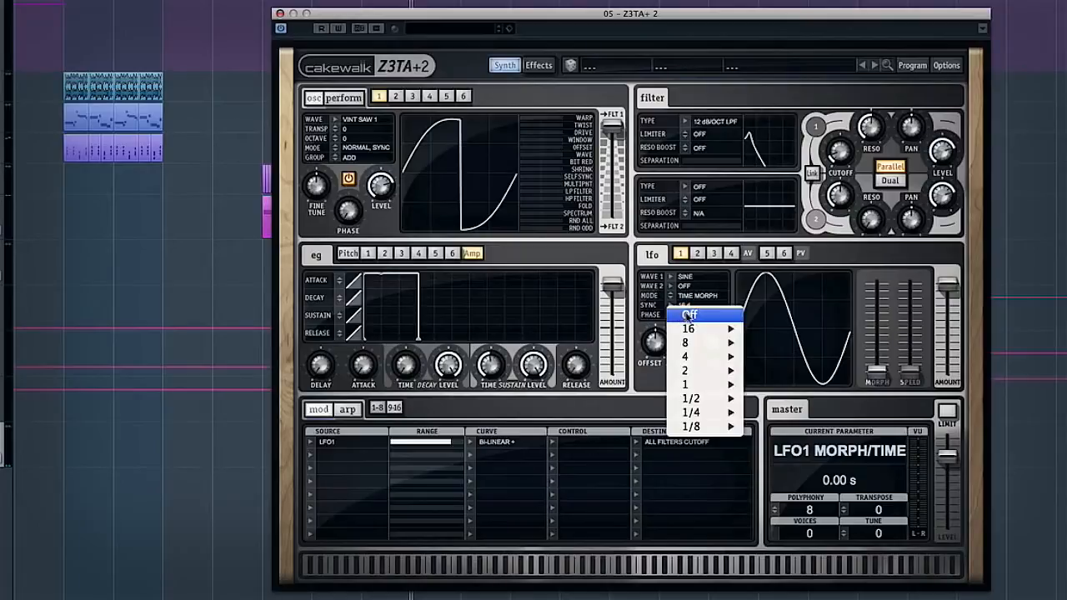
click(689, 315)
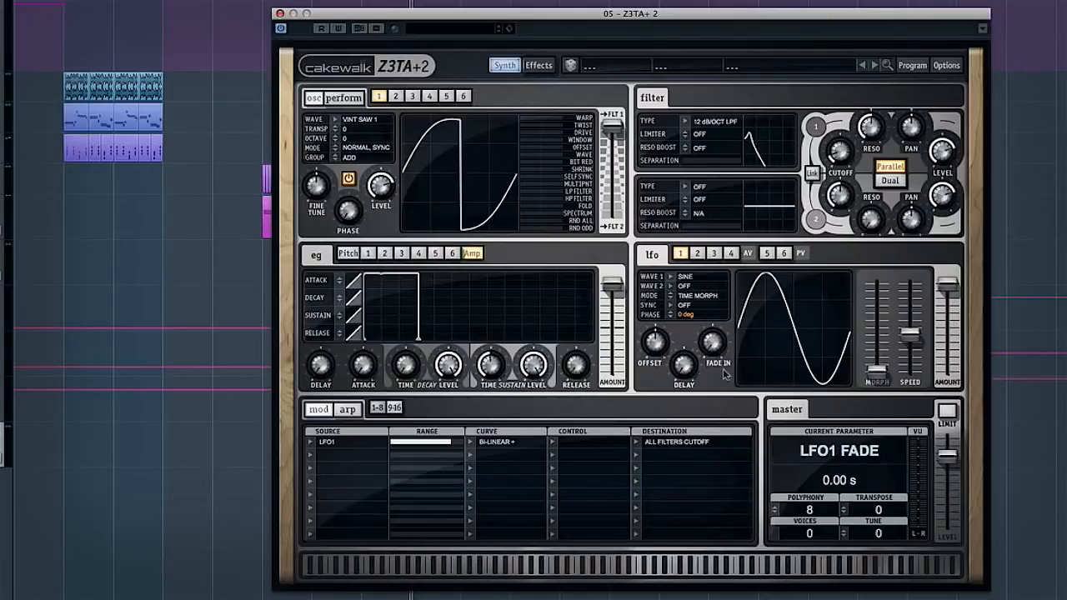
mouse_move(855, 381)
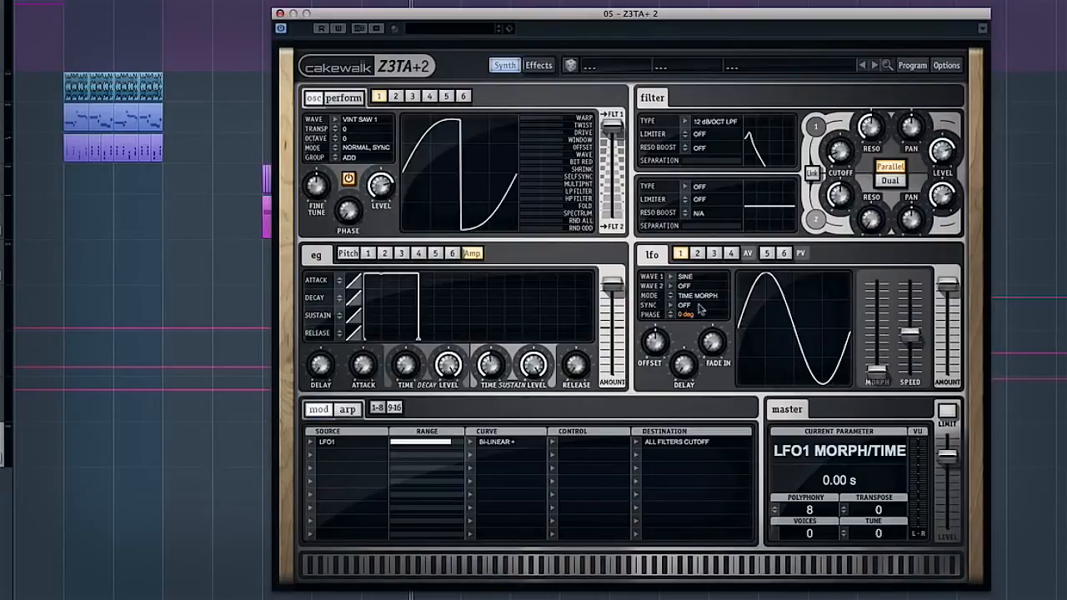
click(688, 314)
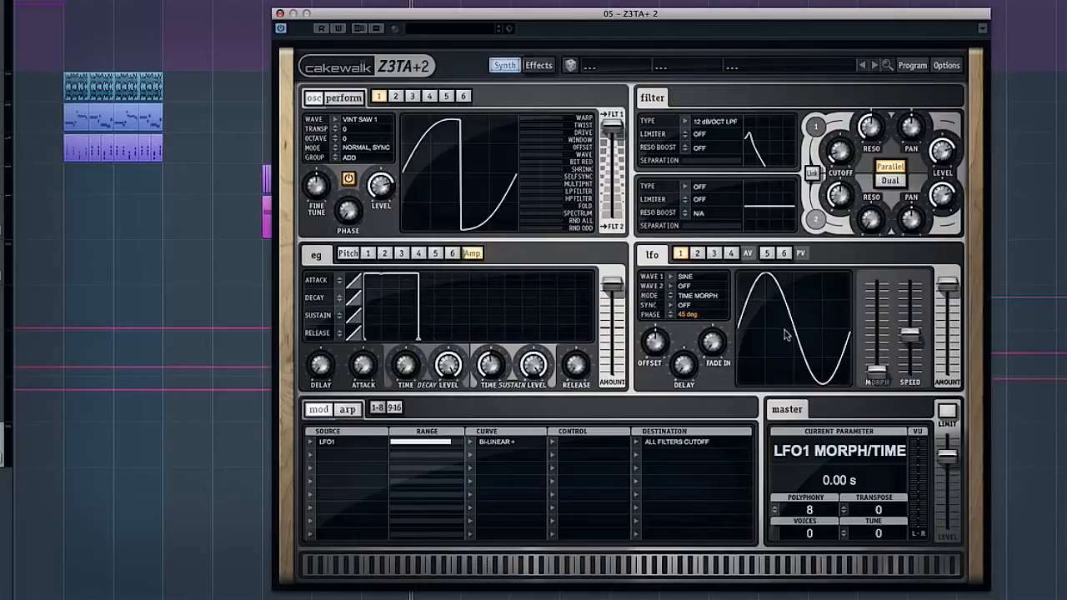
click(688, 314)
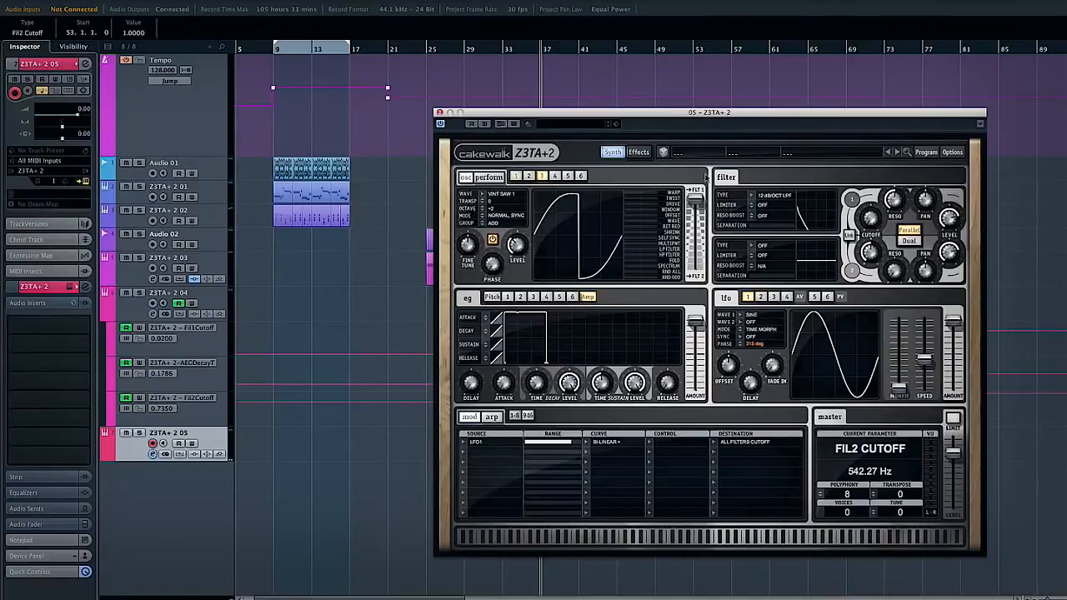
Move the Z3TA+2 window over the arrangement.
drag(714, 112, 750, 106)
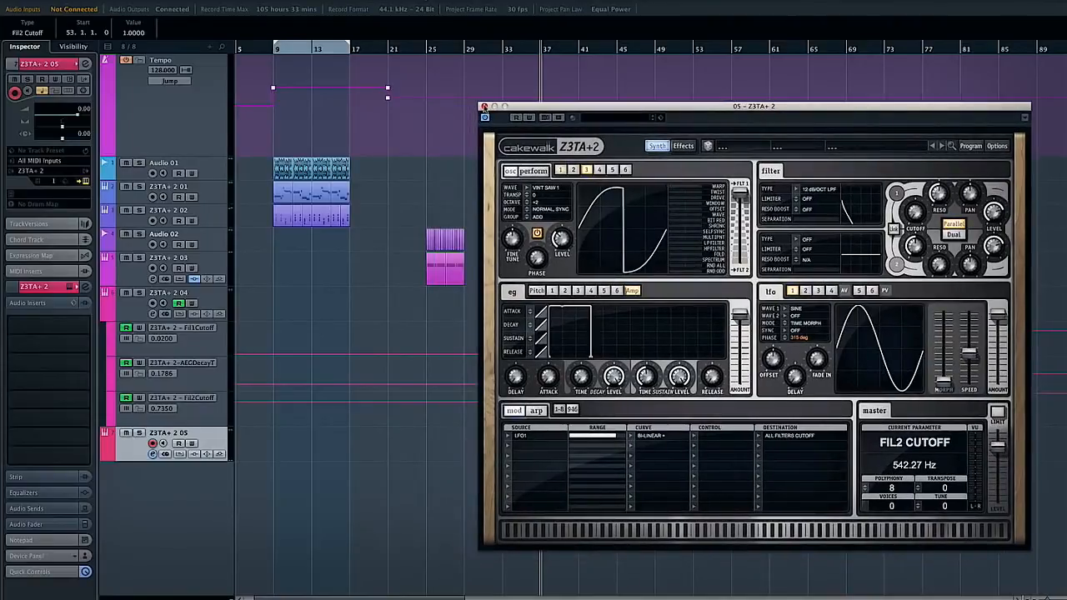
Close track 05's synth window and select the Z3TA+ 2 03 track.
click(484, 106)
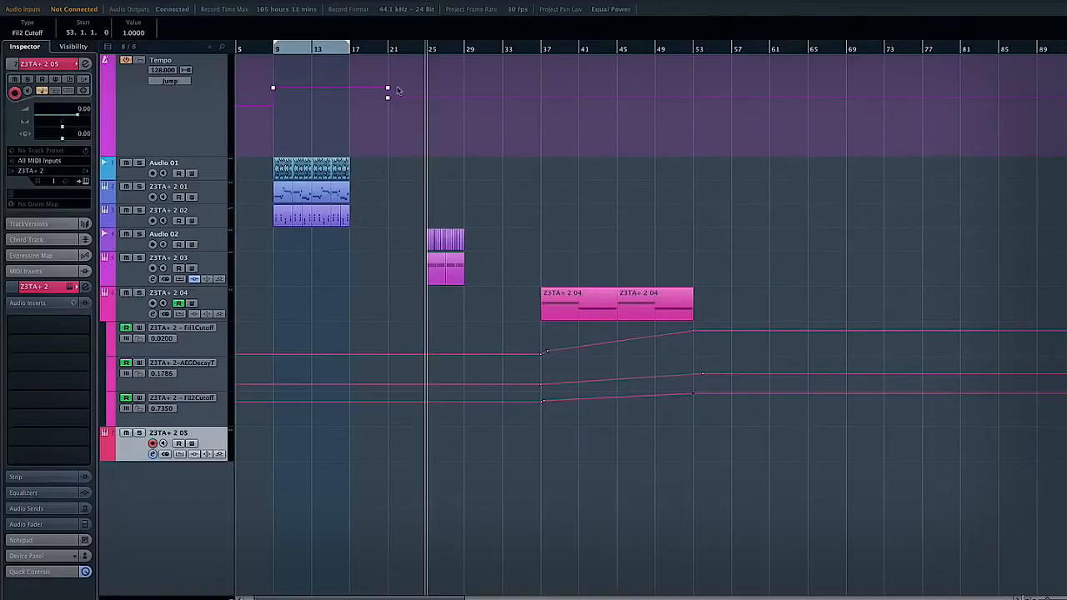
click(167, 263)
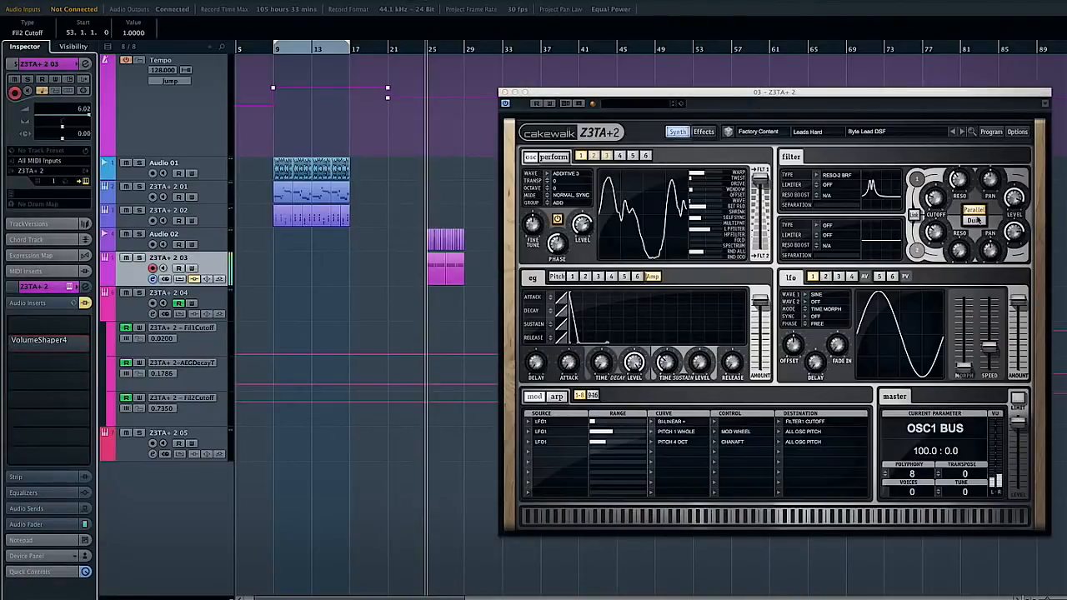
Switch the preset browser to Showcase and review the arpeggiator page.
click(807, 131)
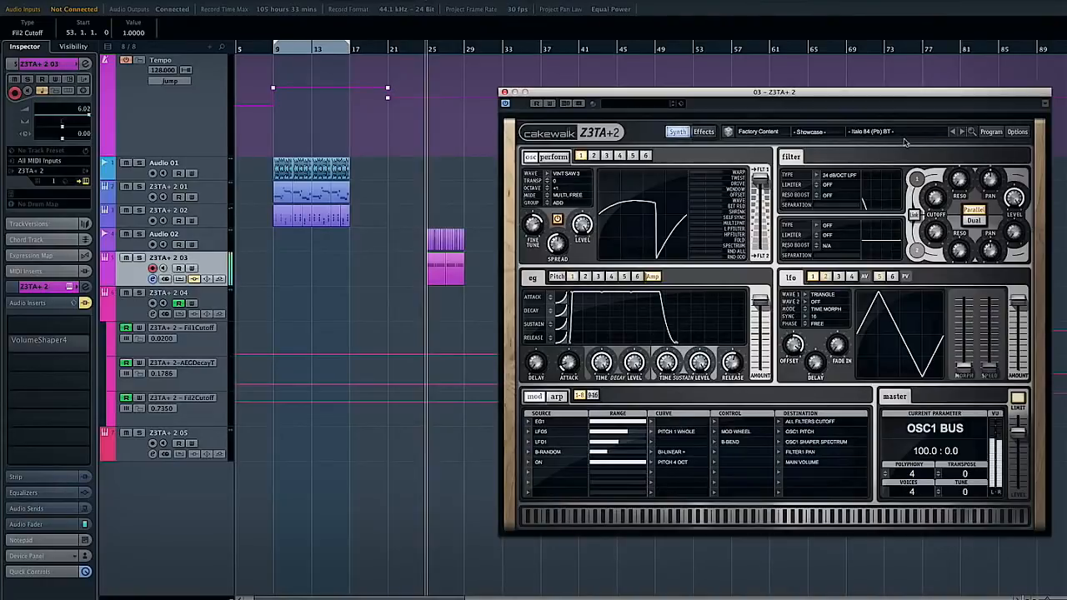
click(869, 131)
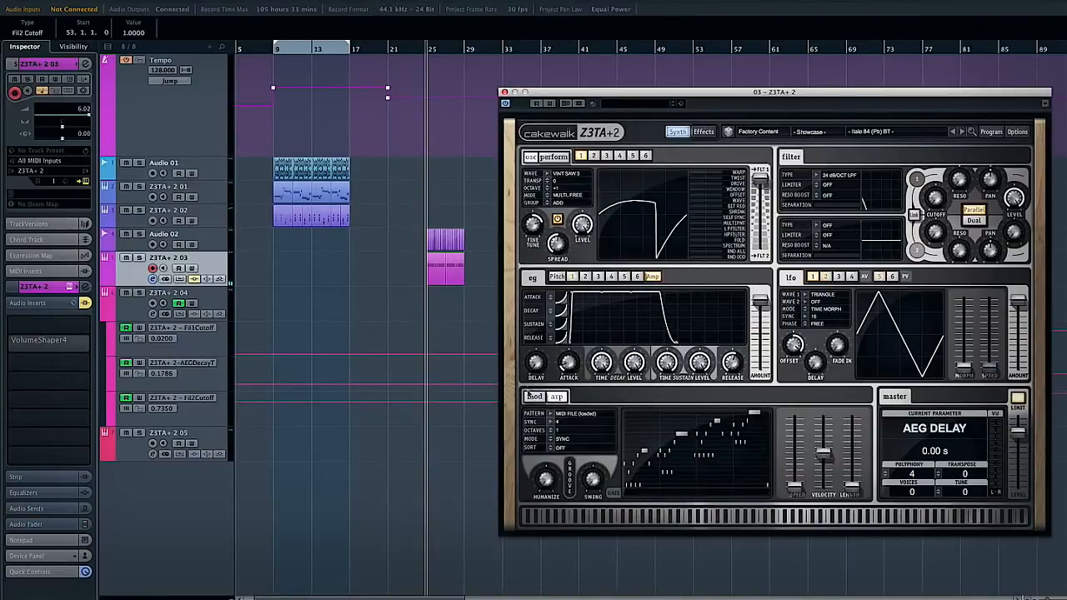
click(534, 396)
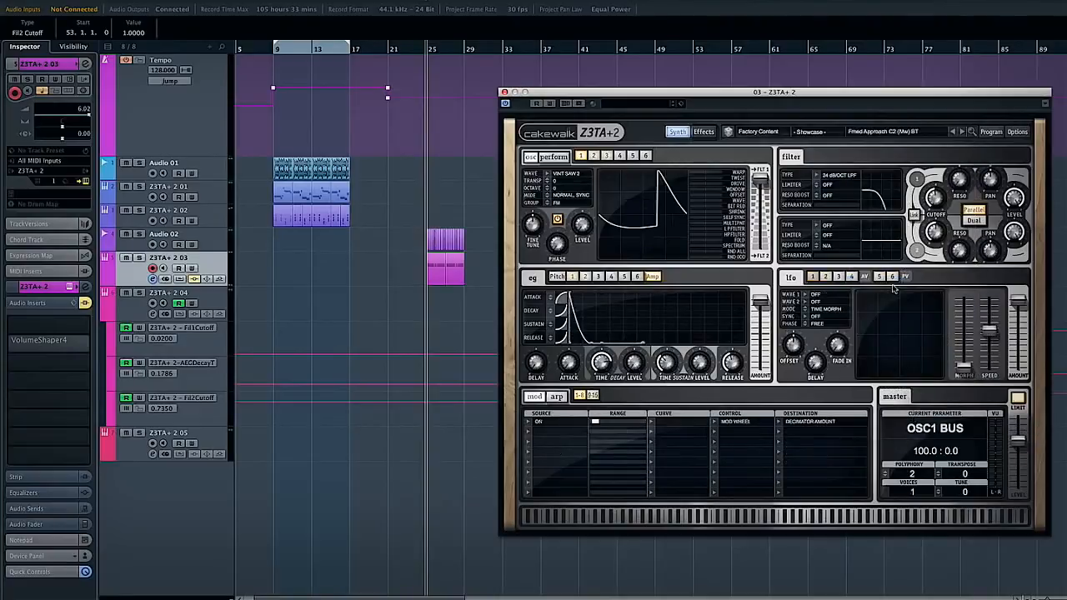
Load the Showcase preset Leading Tarnce FI, then The Prophet FG.
click(892, 131)
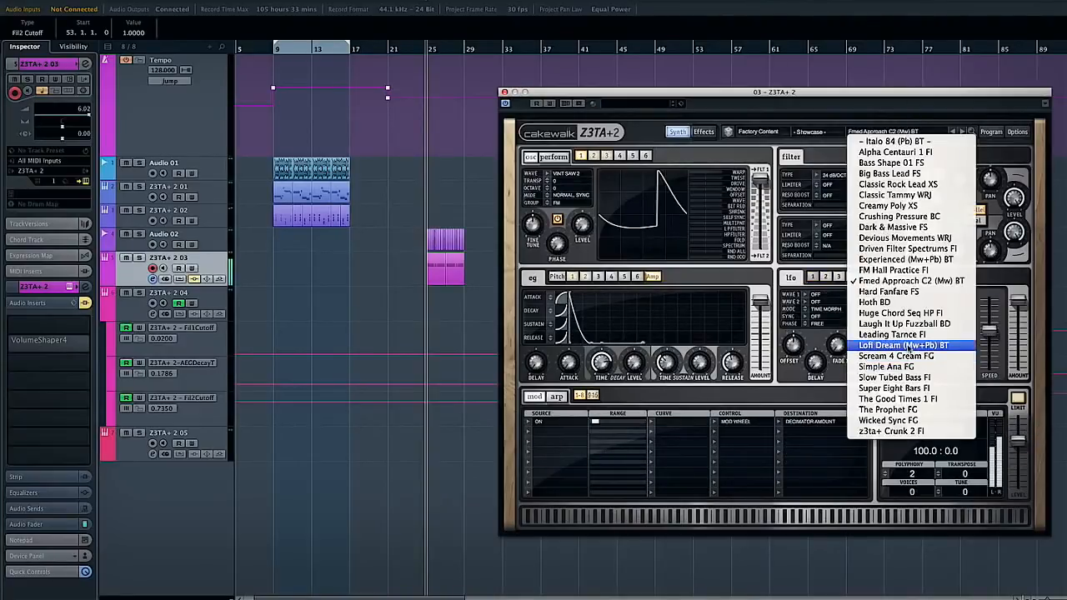
click(891, 334)
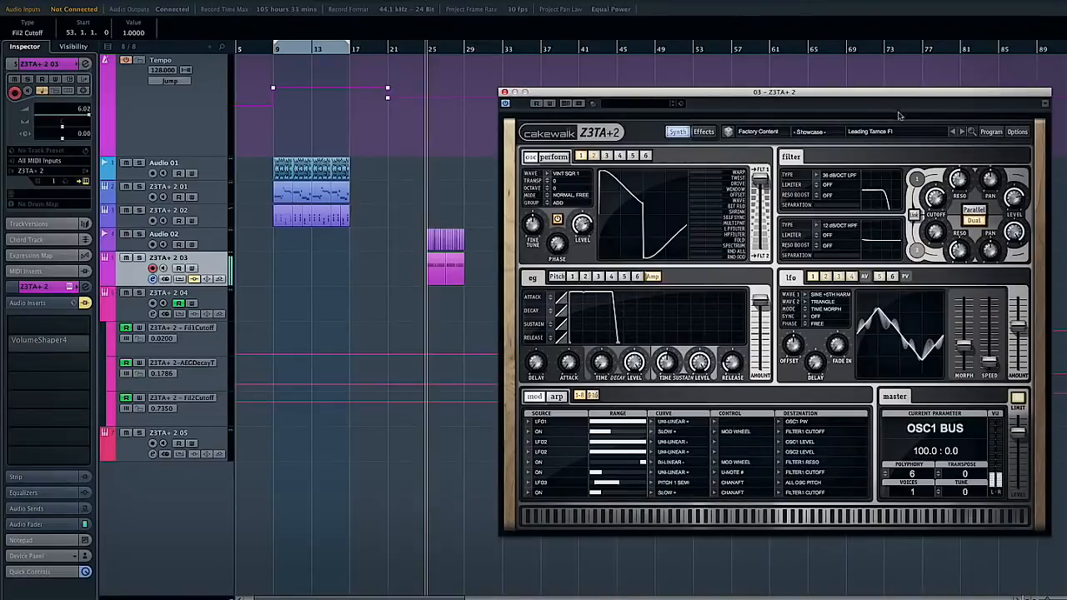
click(896, 131)
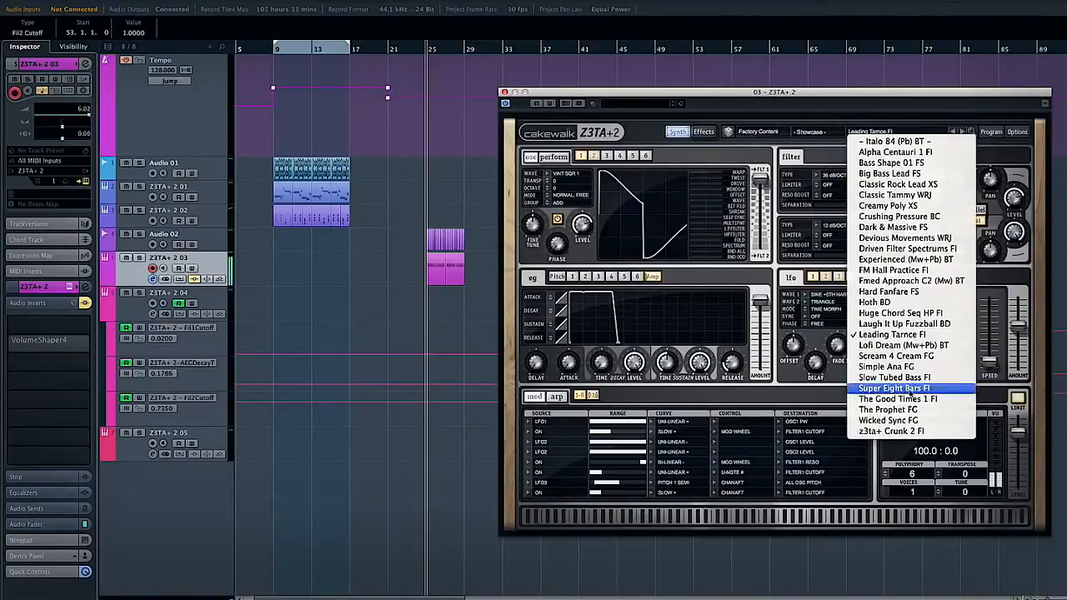
click(887, 410)
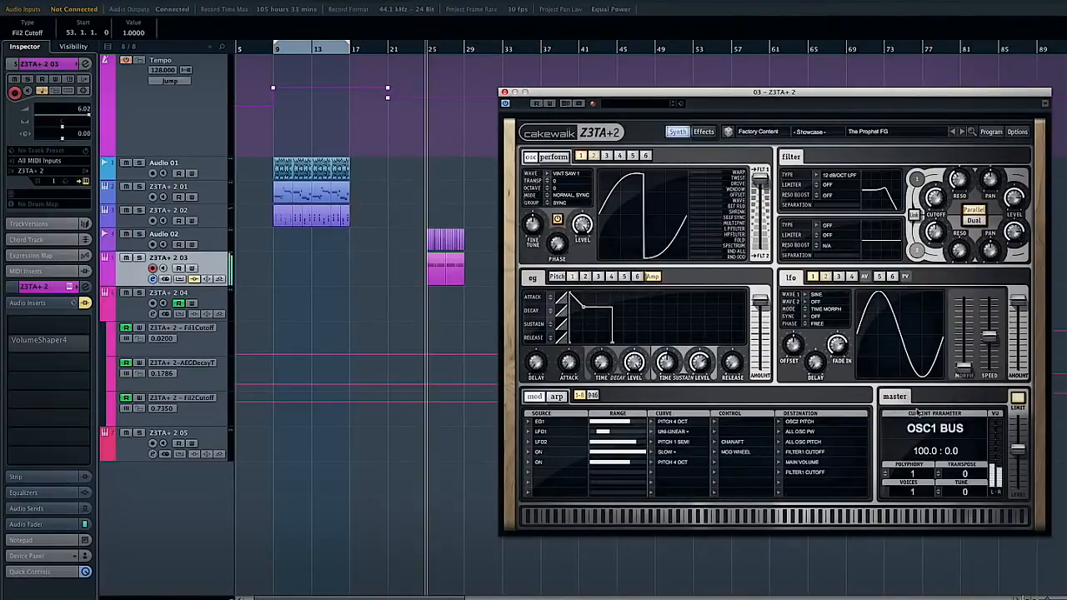